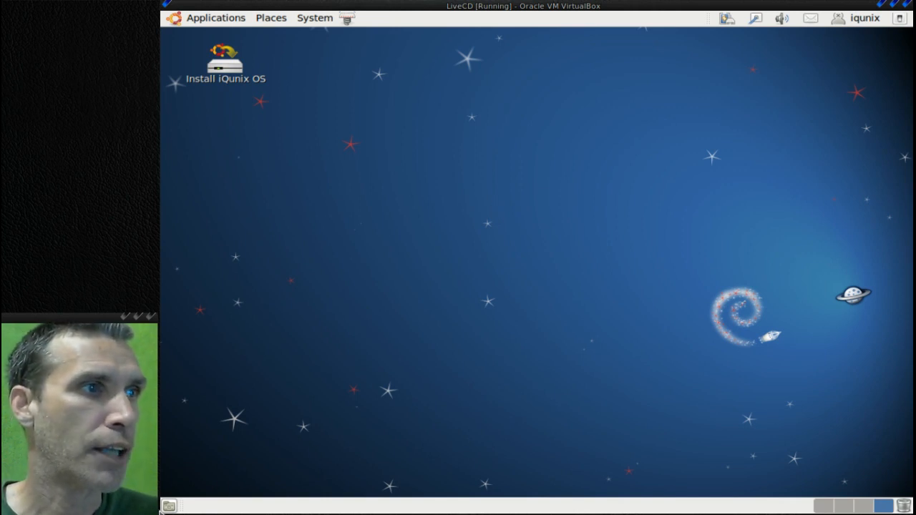
mouse_move(169, 506)
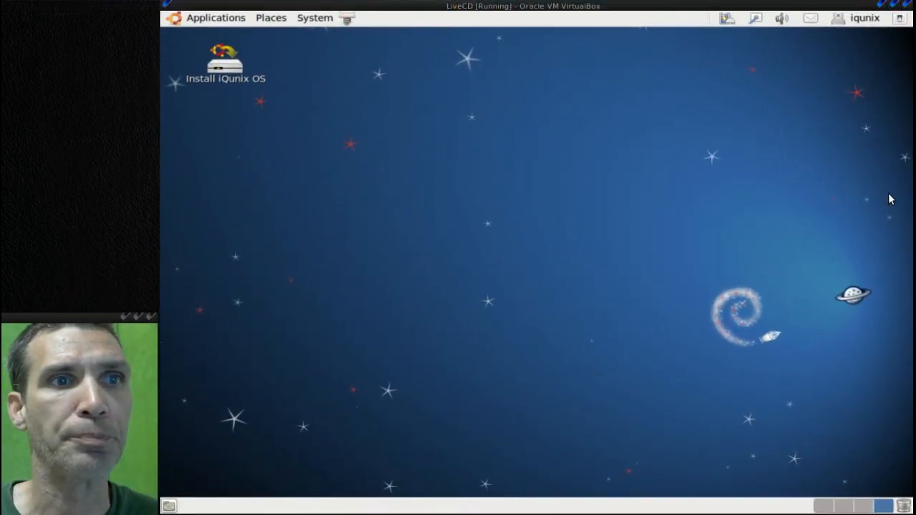
mouse_move(899, 41)
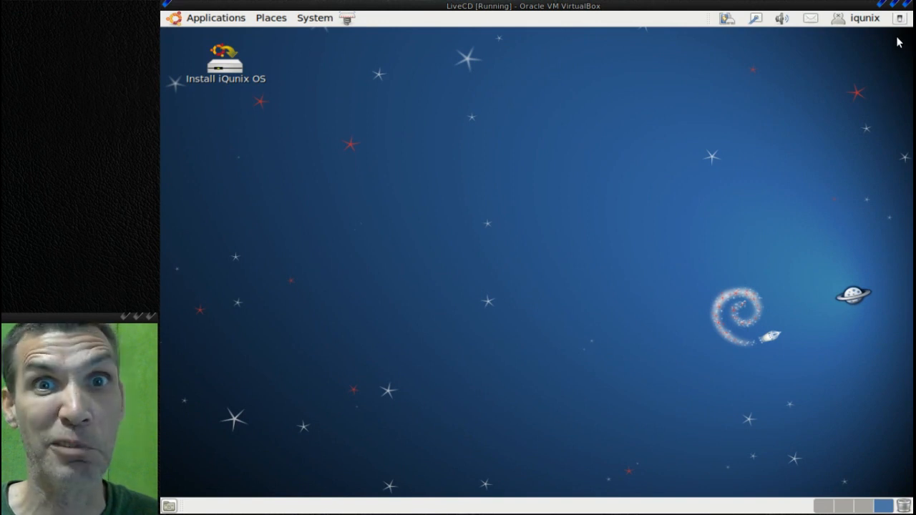
mouse_move(905, 61)
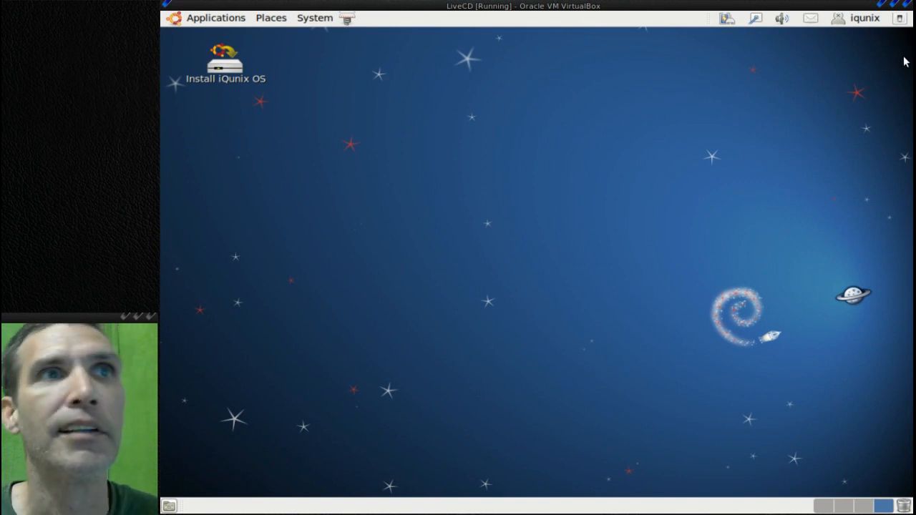
- Inspect the panel indicators for online presence, wired network and battery status
click(860, 17)
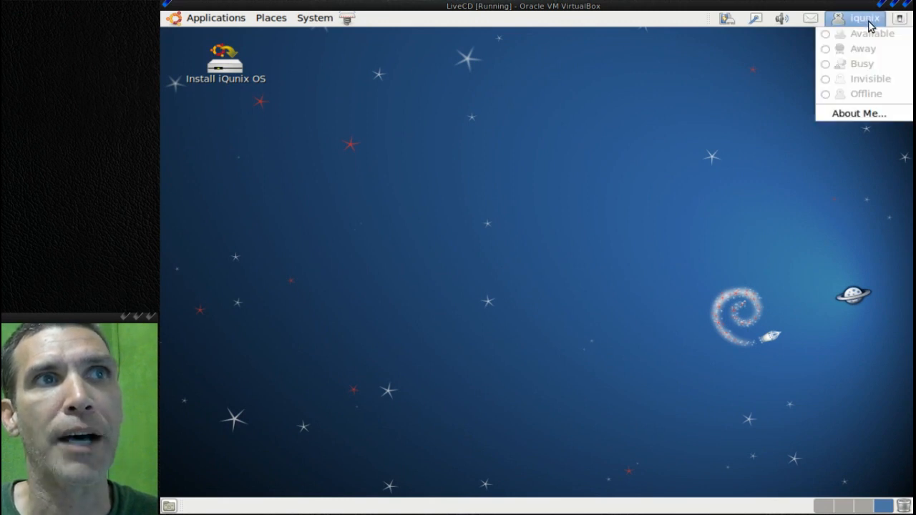
mouse_move(875, 71)
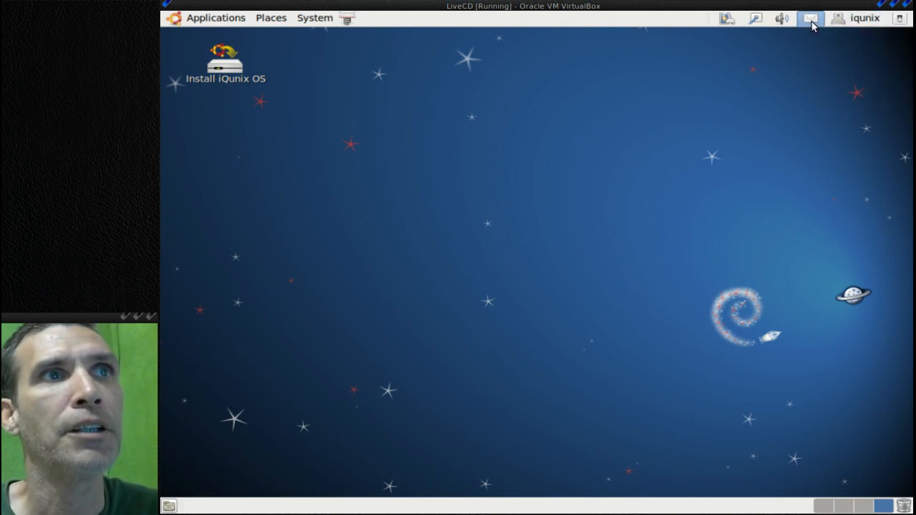
click(754, 18)
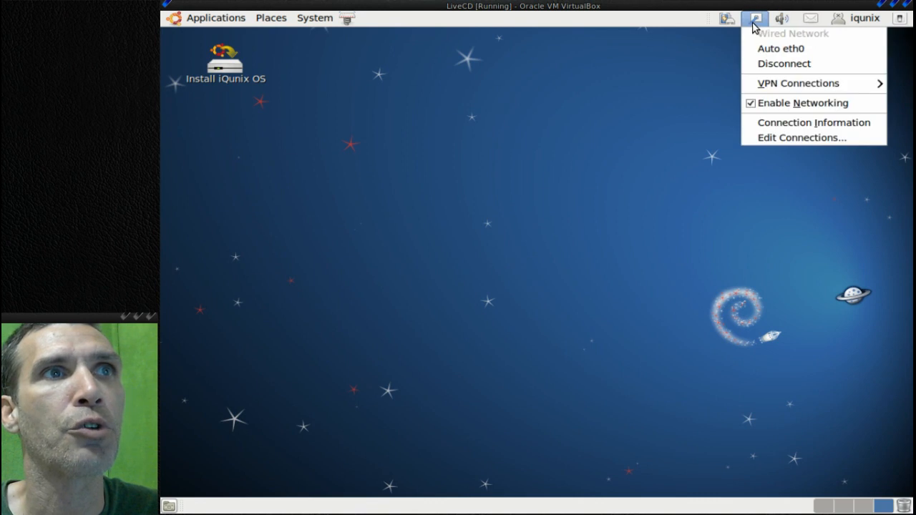
click(727, 18)
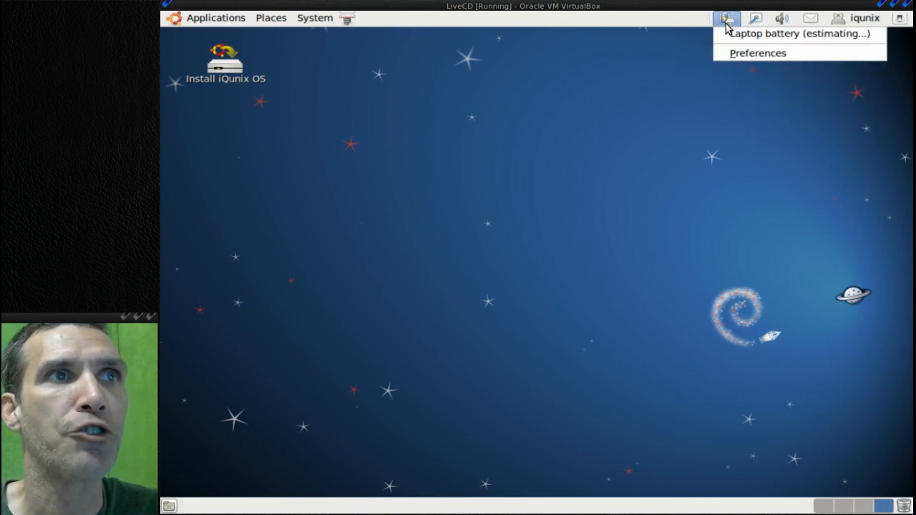
mouse_move(798, 34)
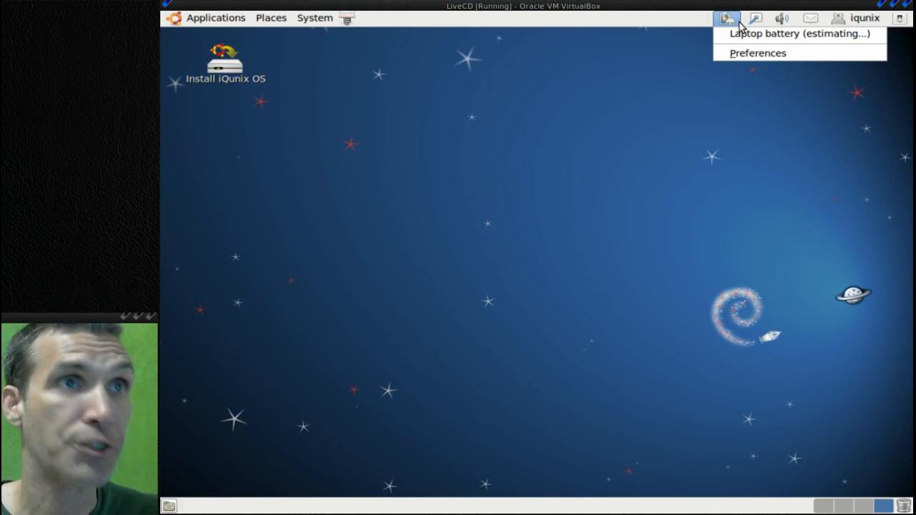
mouse_move(327, 26)
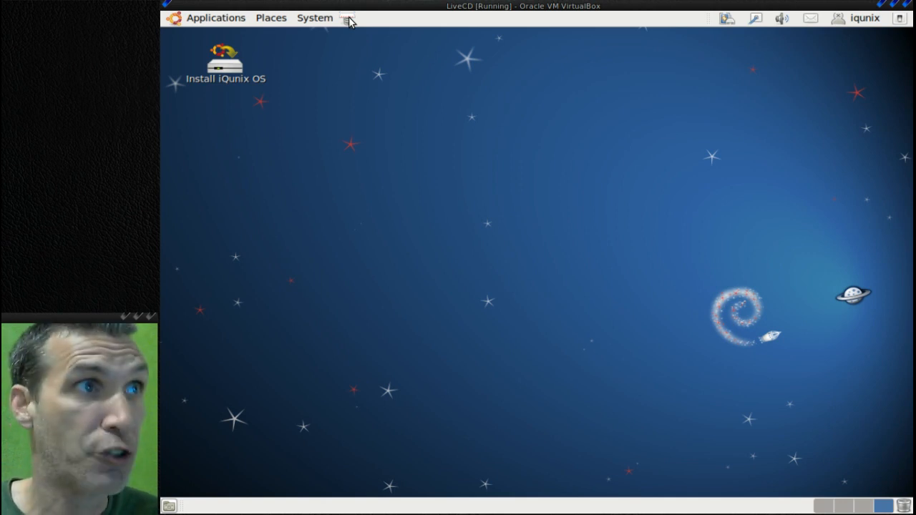
- Browse the System and Places menus, then open Applications at Accessories
click(314, 17)
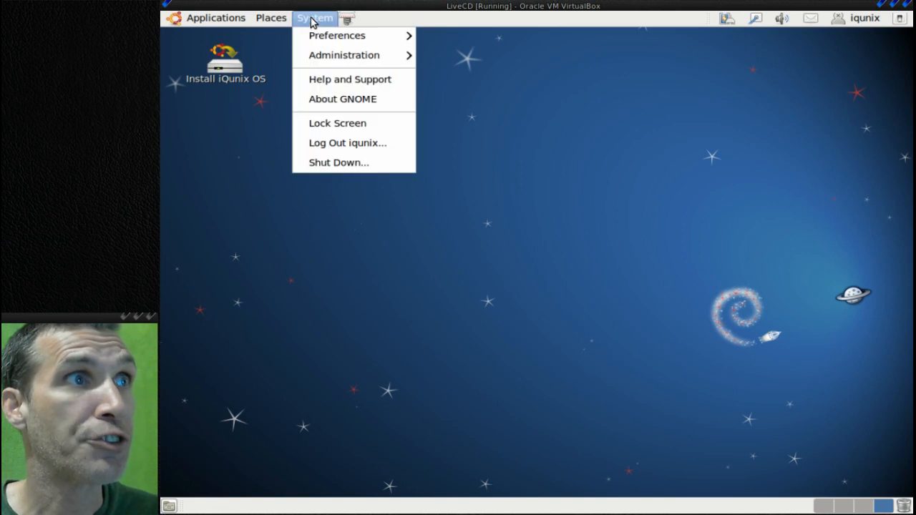
mouse_move(336, 35)
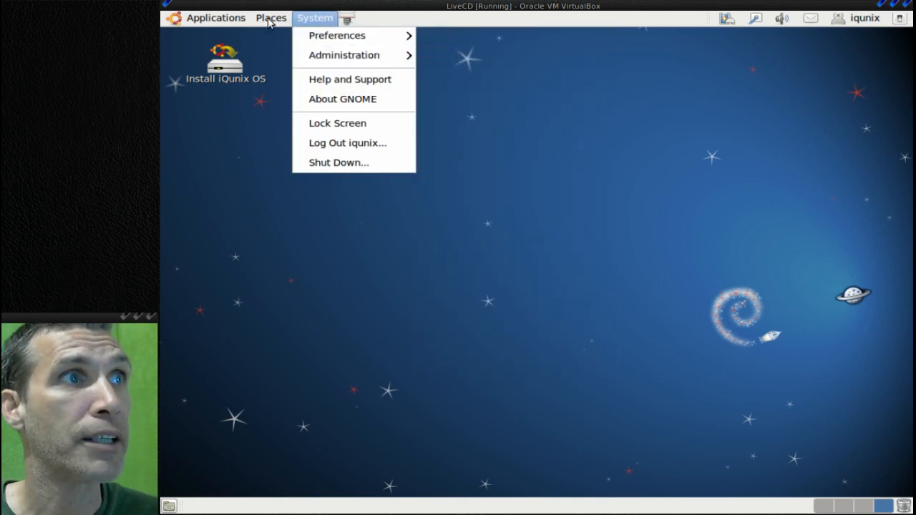
click(270, 17)
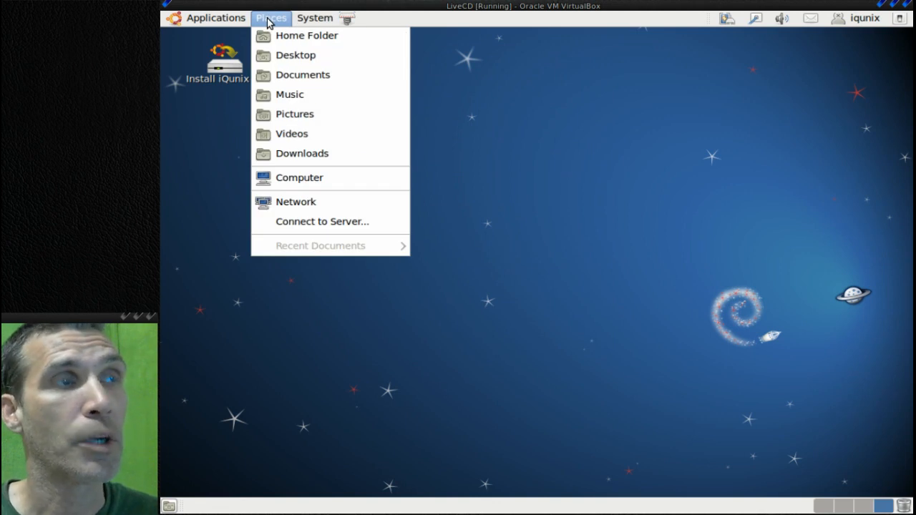
mouse_move(306, 35)
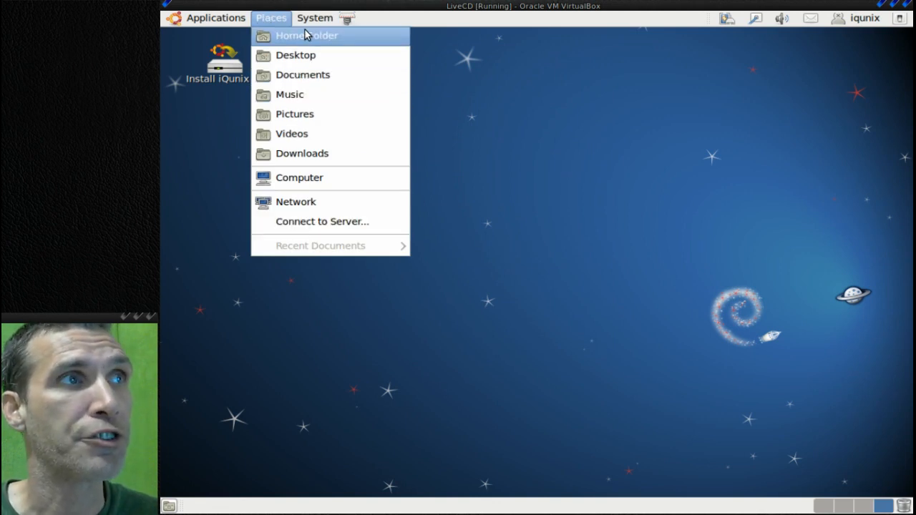
click(214, 17)
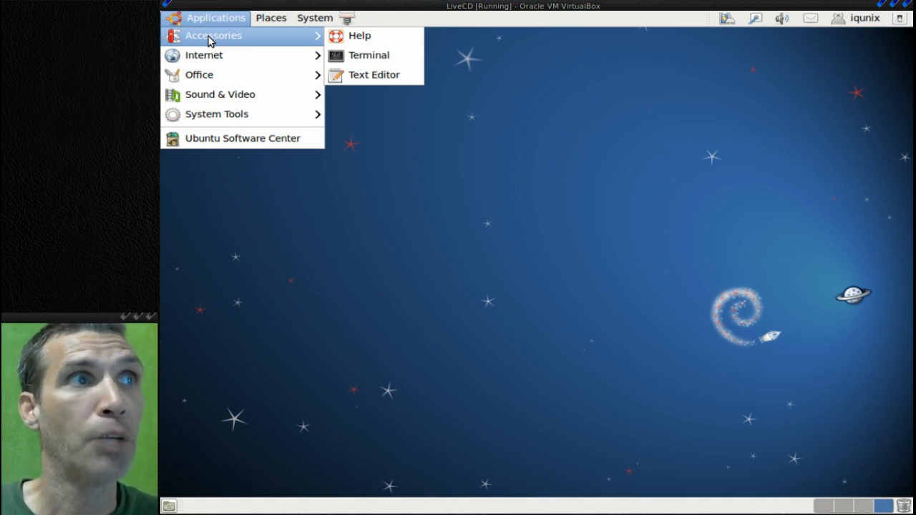
- Launch Terminal and run uname -r, showing kernel 2.6.38-8-generic
click(369, 56)
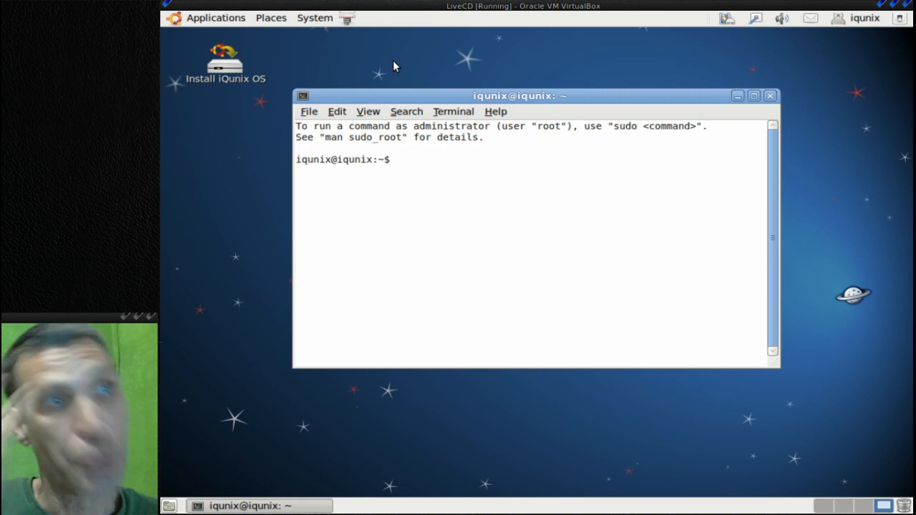
text(uname -r)
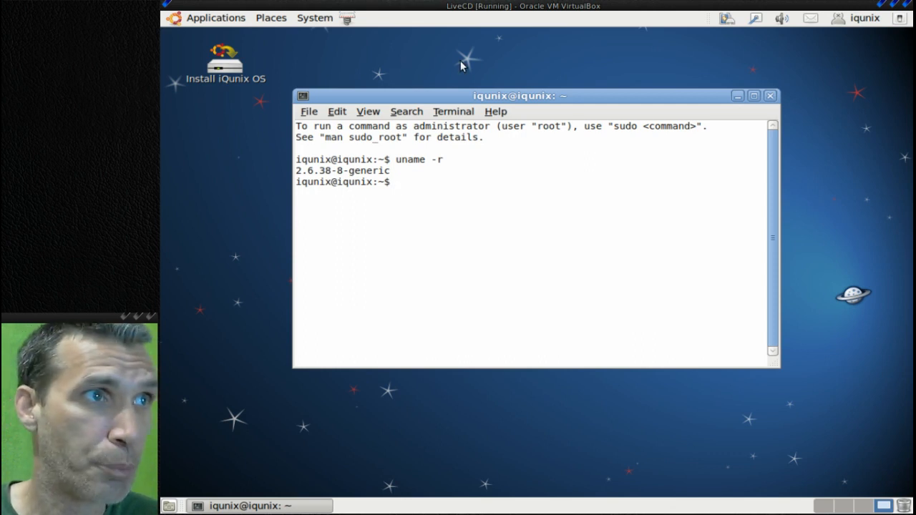
mouse_move(771, 96)
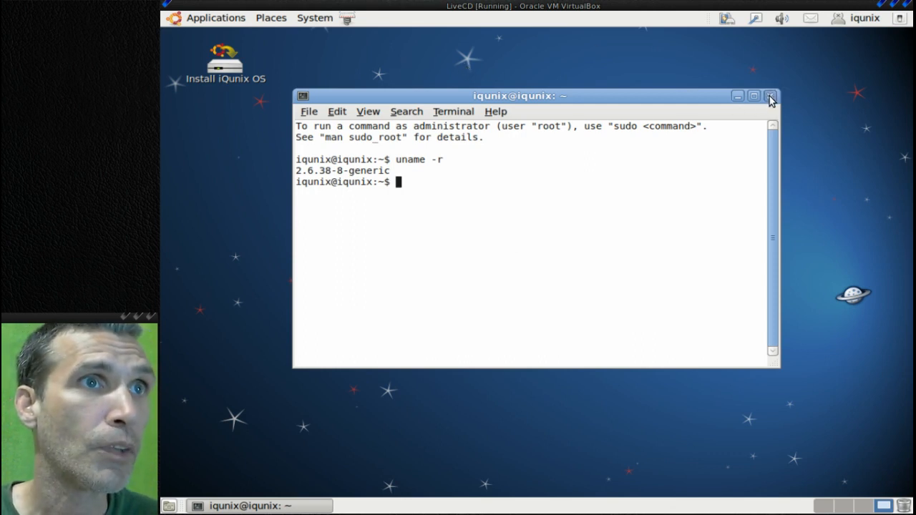
- Close the terminal and reopen Applications to reach System Tools' 2ClickUpdate and BleachBit
click(215, 17)
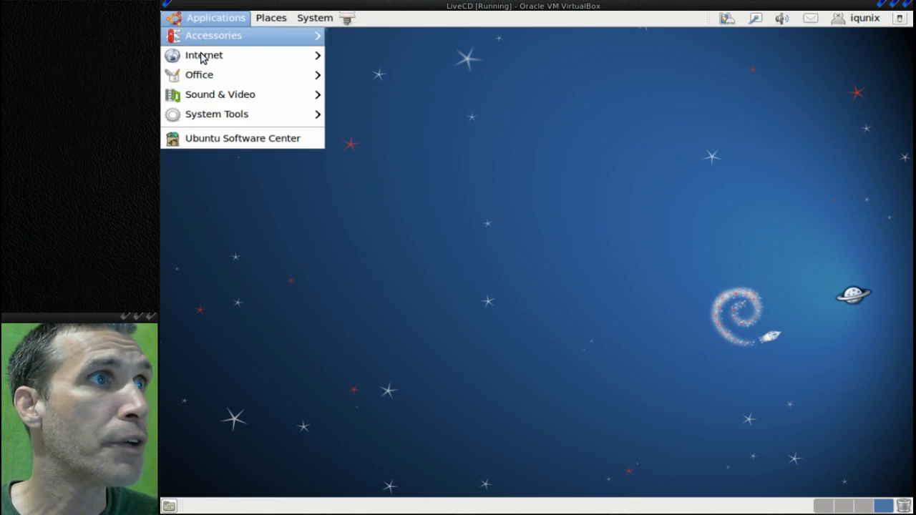
mouse_move(204, 56)
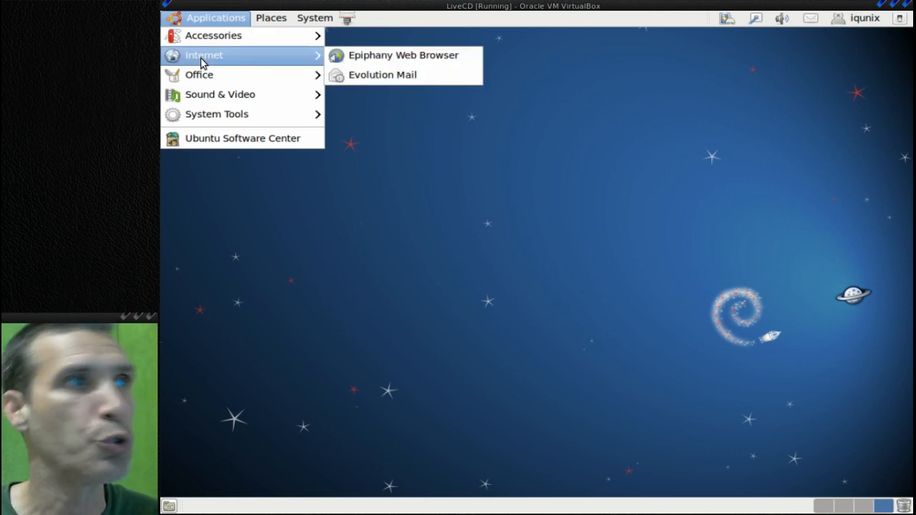
mouse_move(199, 75)
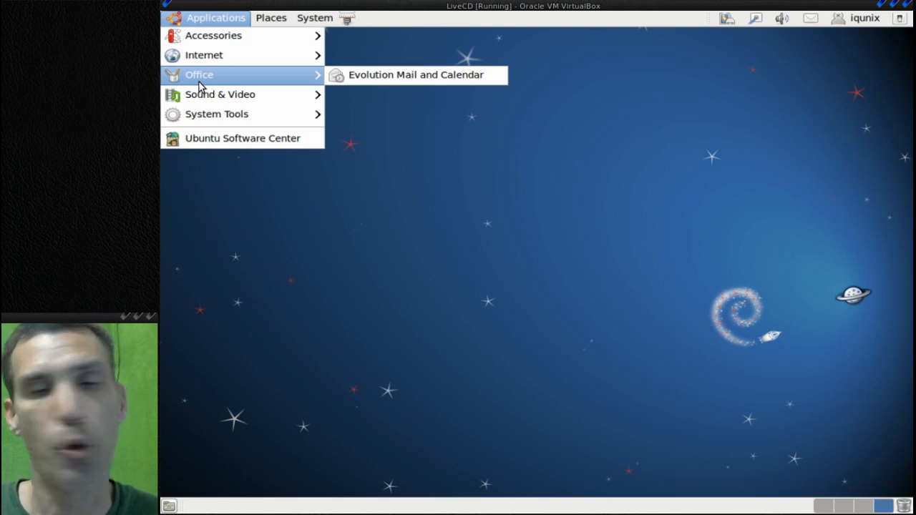
mouse_move(219, 94)
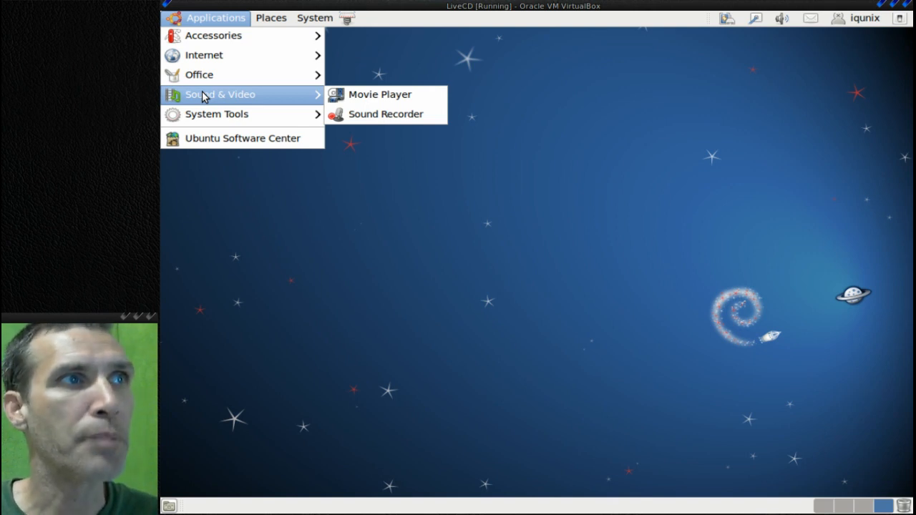
mouse_move(217, 114)
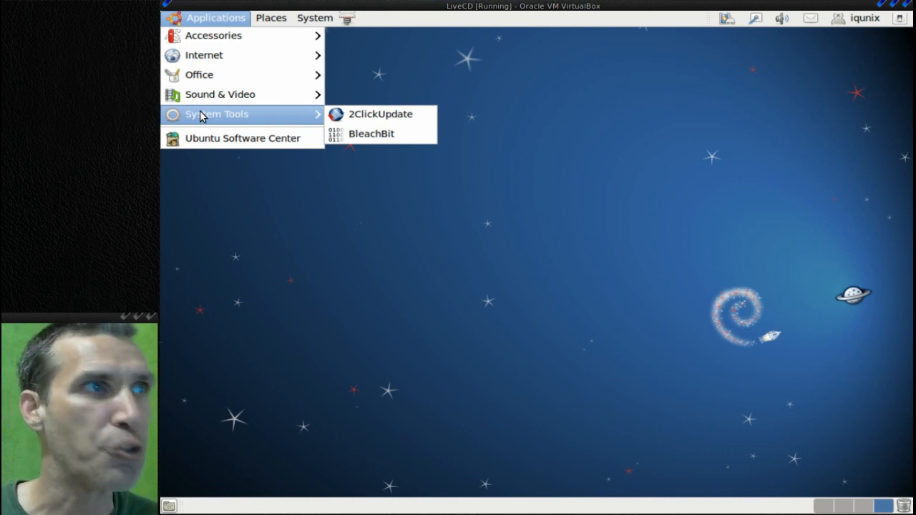
mouse_move(370, 133)
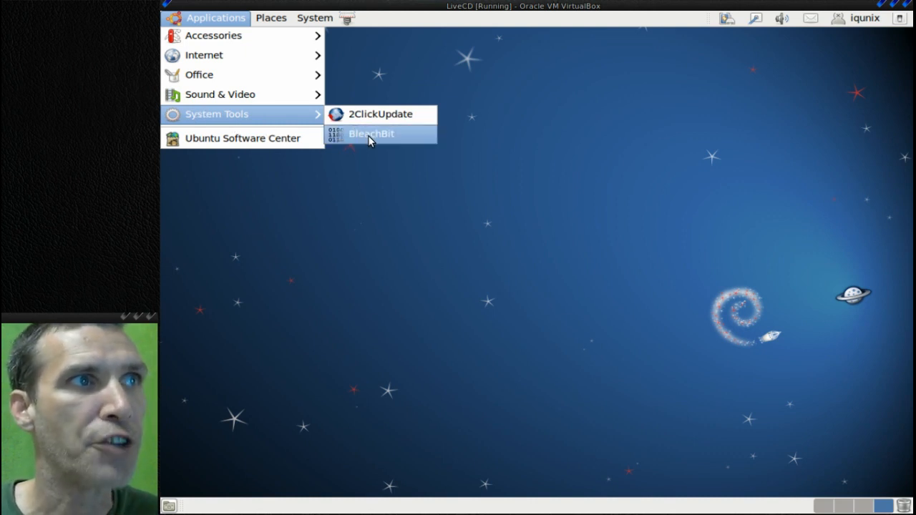
- Launch BleachBit, review its cleaner list and System option descriptions, then close it
click(371, 134)
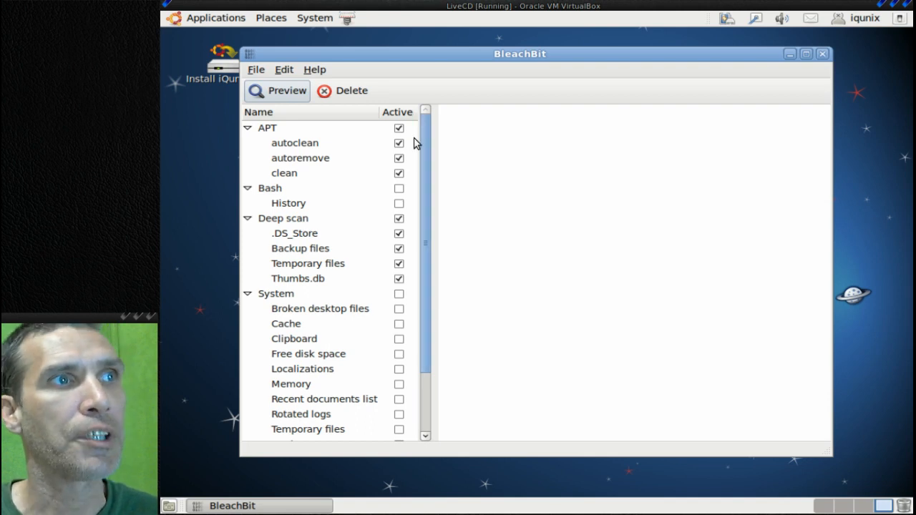
scroll(down, 3)
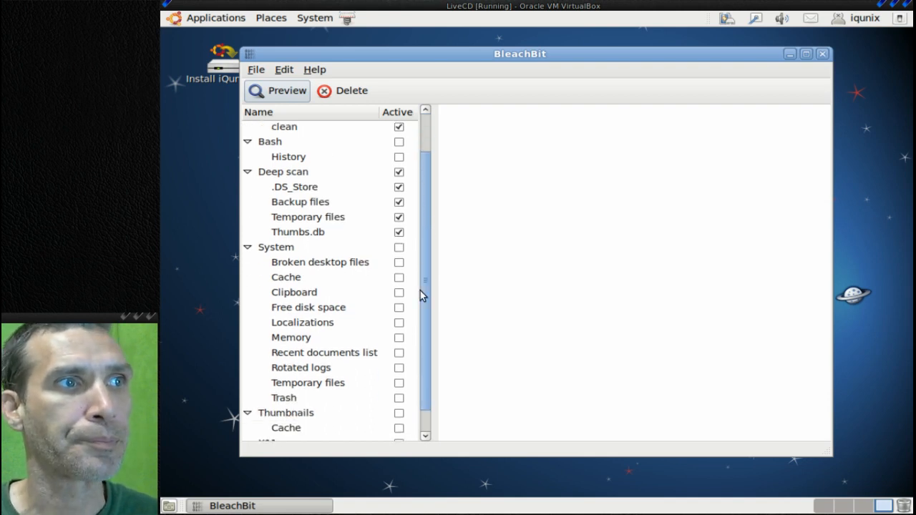
scroll(down, 3)
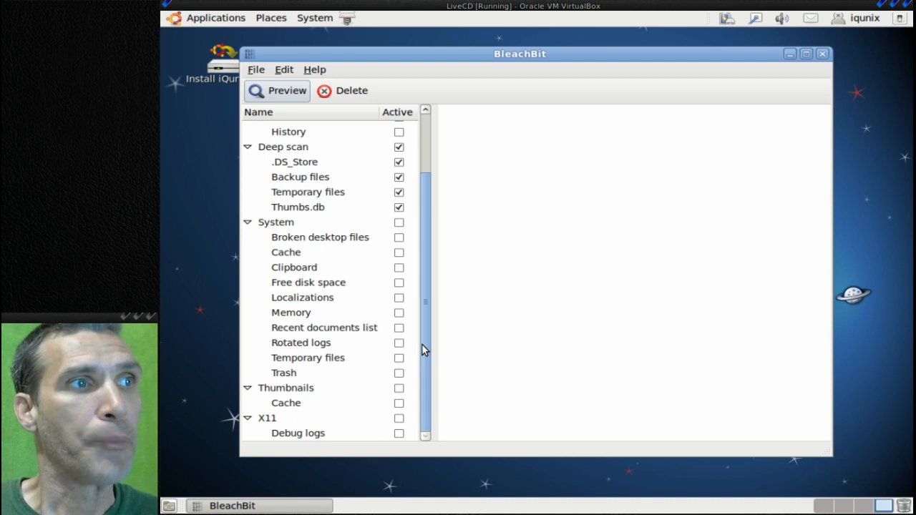
mouse_move(334, 324)
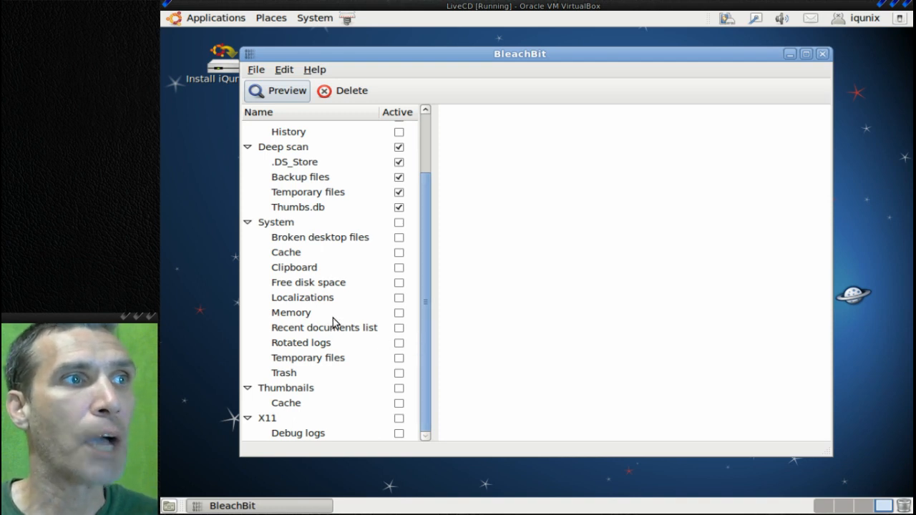
click(308, 282)
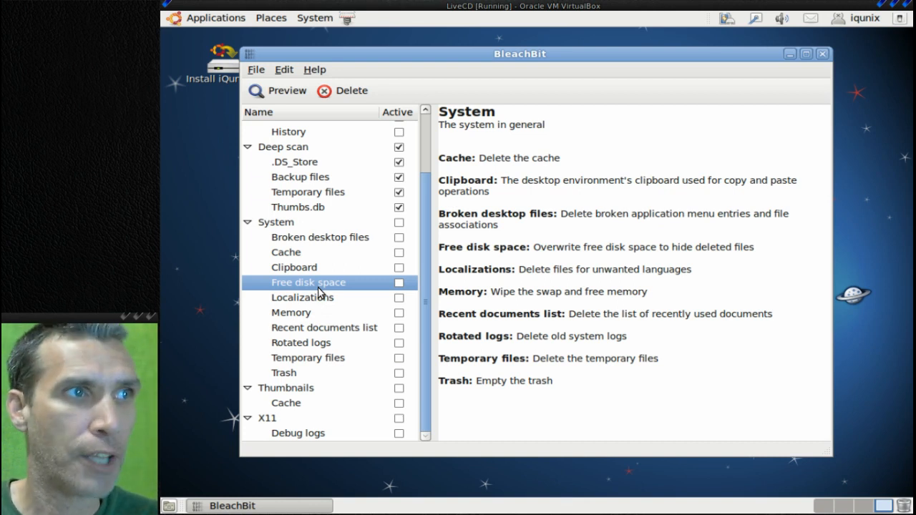
mouse_move(344, 139)
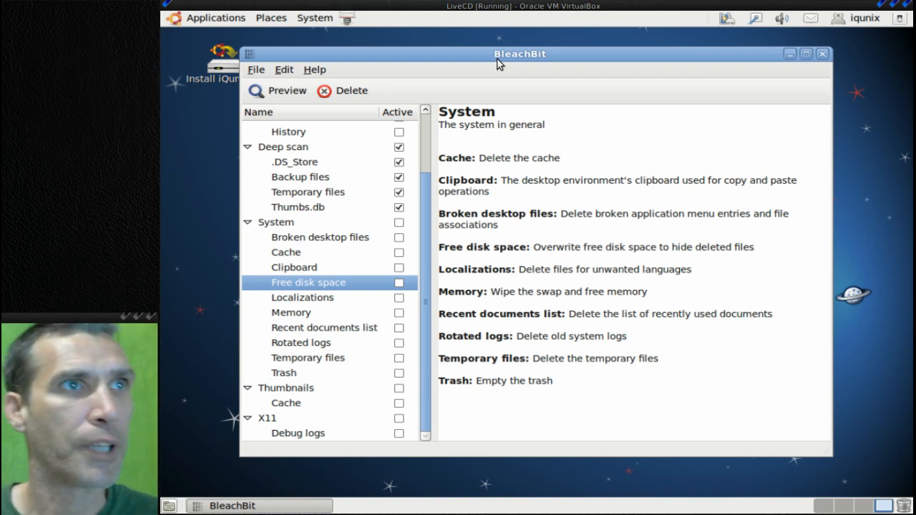
click(821, 53)
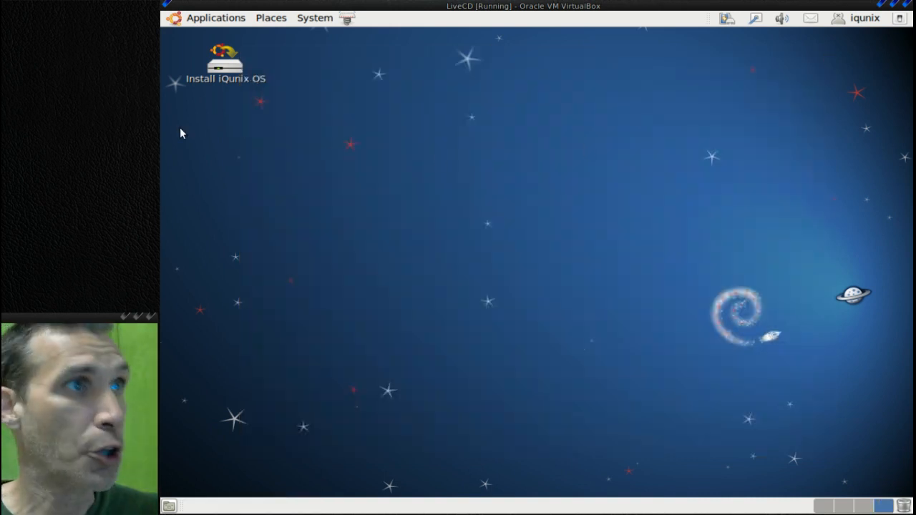
- Launch Ubuntu Software Center from Applications, showing 3494 available items
click(214, 17)
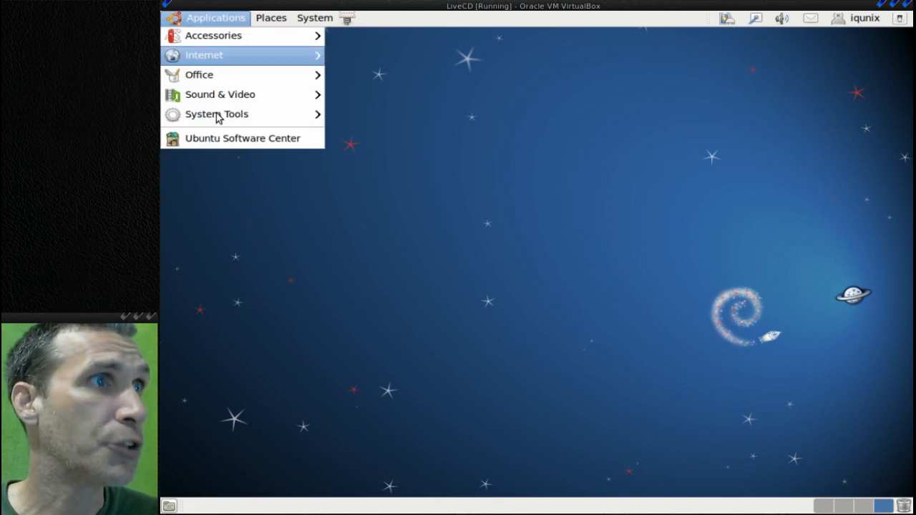
click(242, 137)
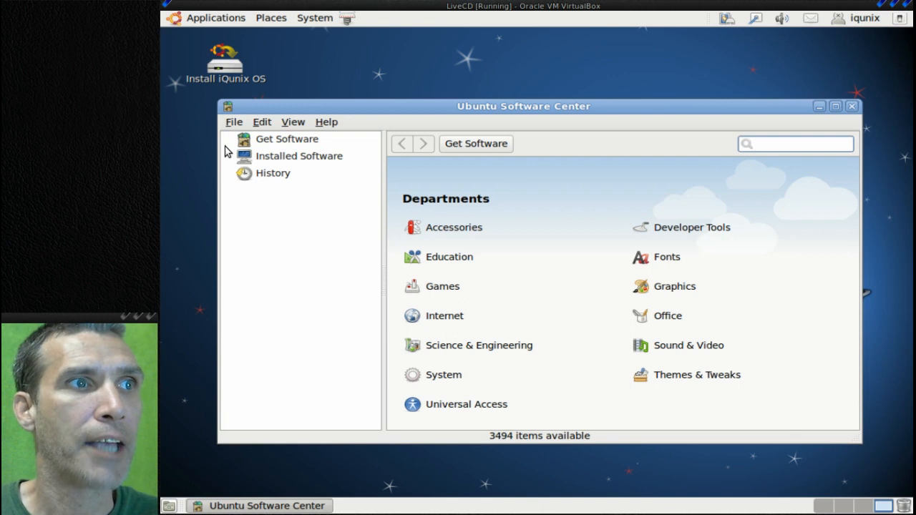
click(287, 139)
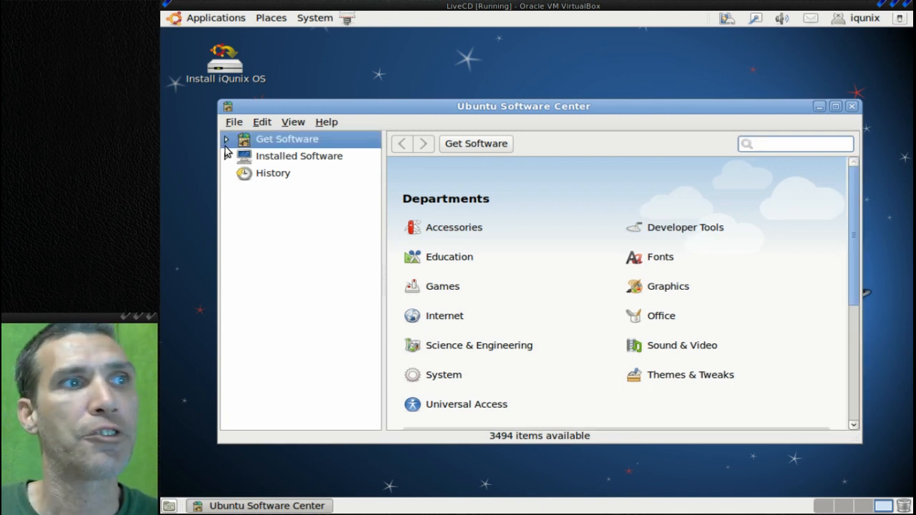
click(794, 143)
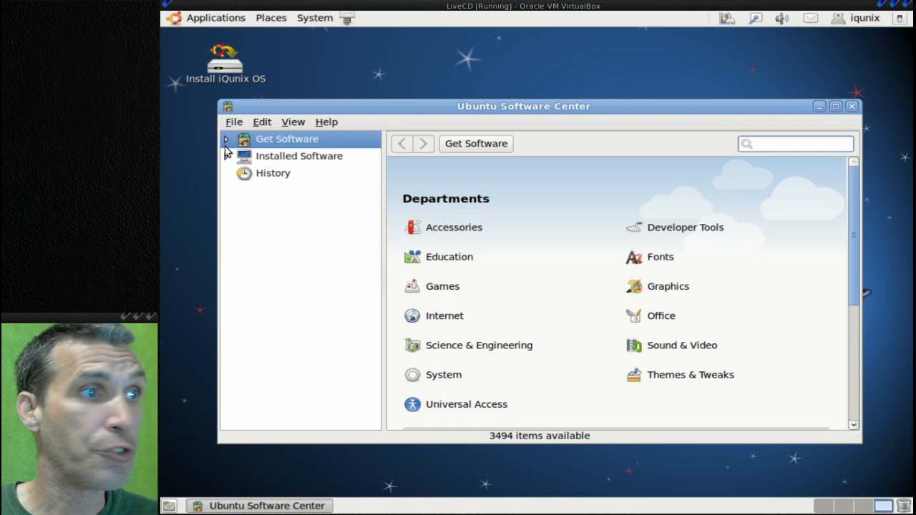
click(794, 143)
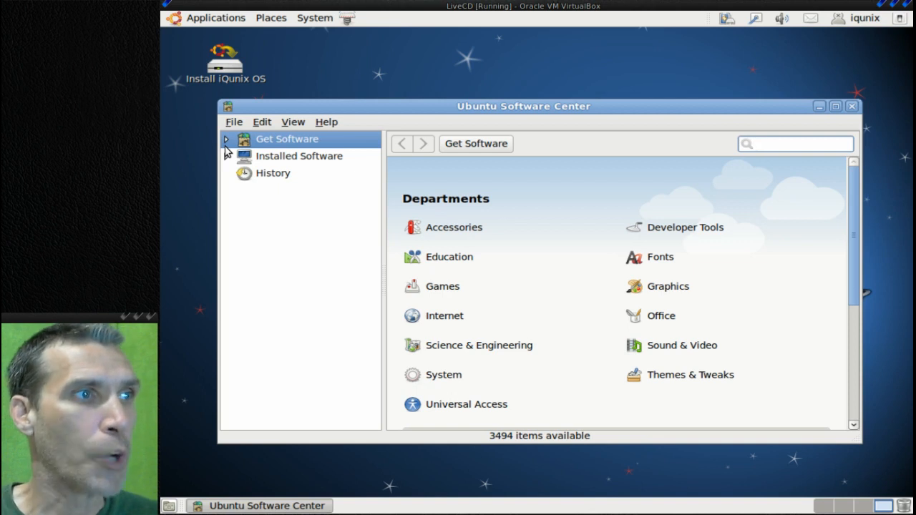
click(794, 143)
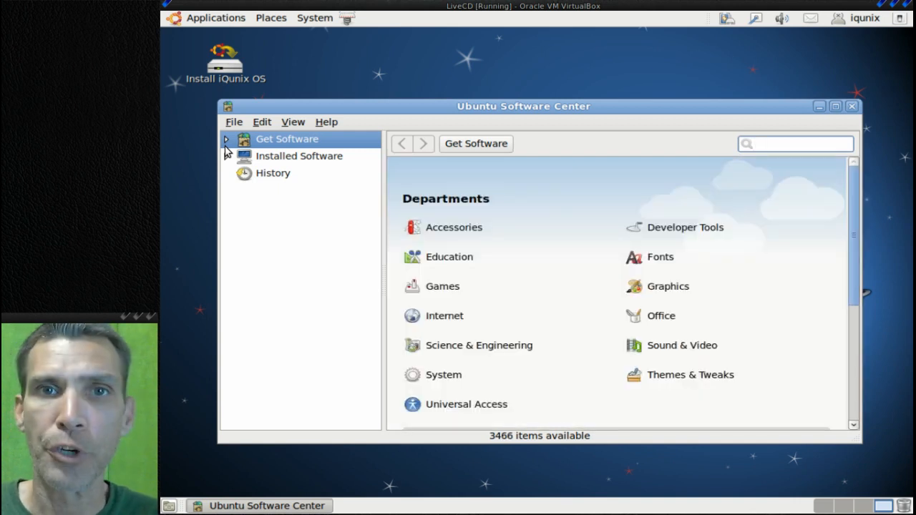
click(794, 143)
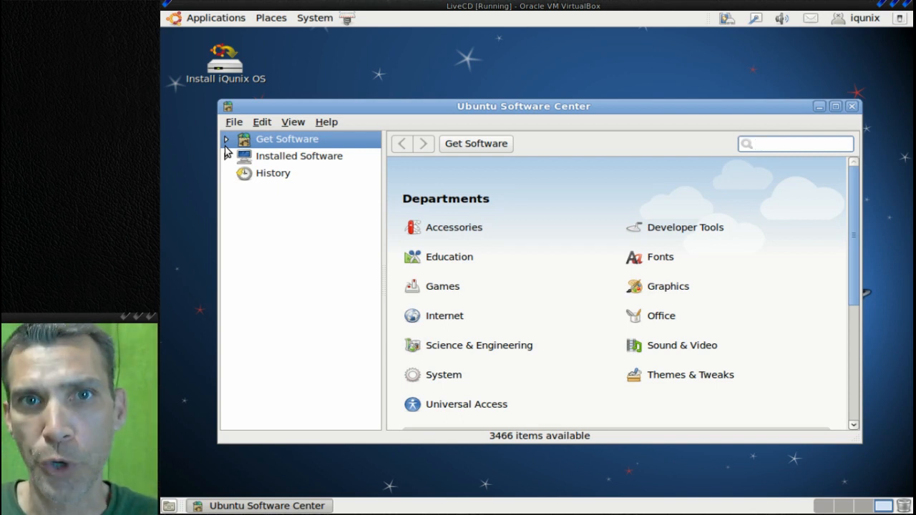
click(794, 144)
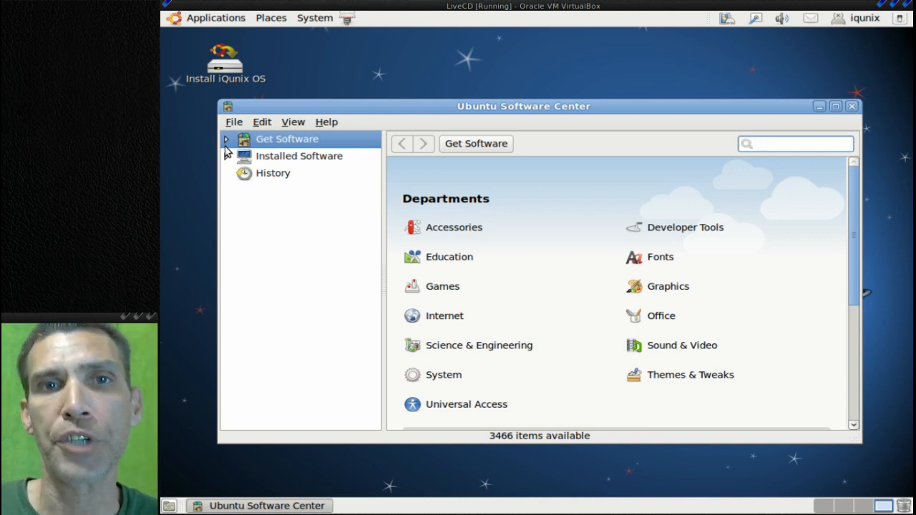
click(794, 143)
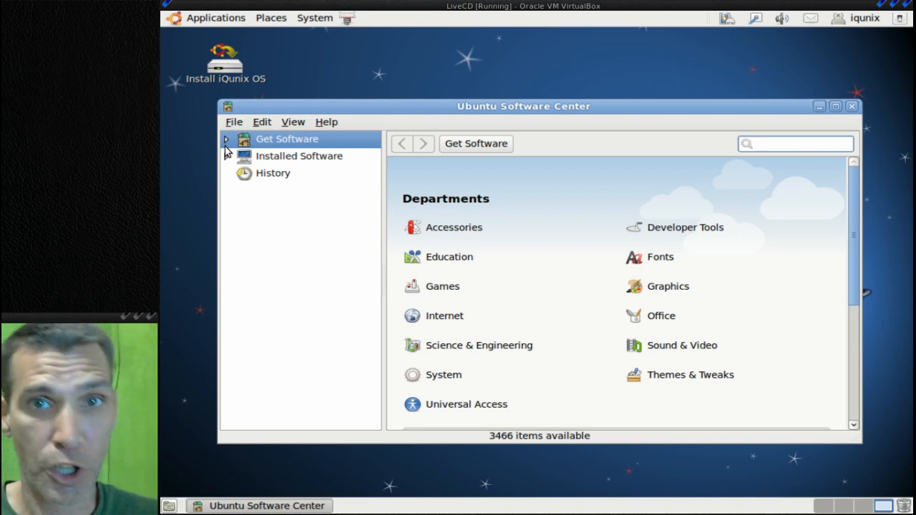
click(794, 143)
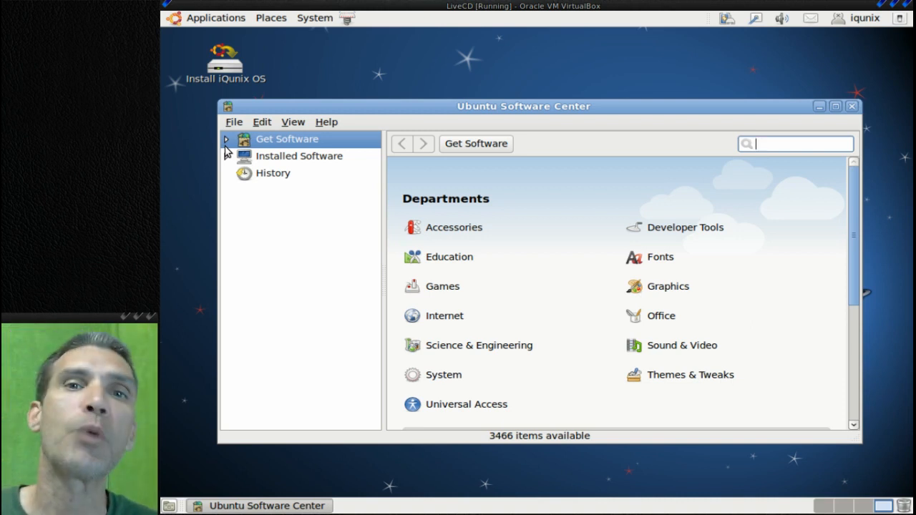